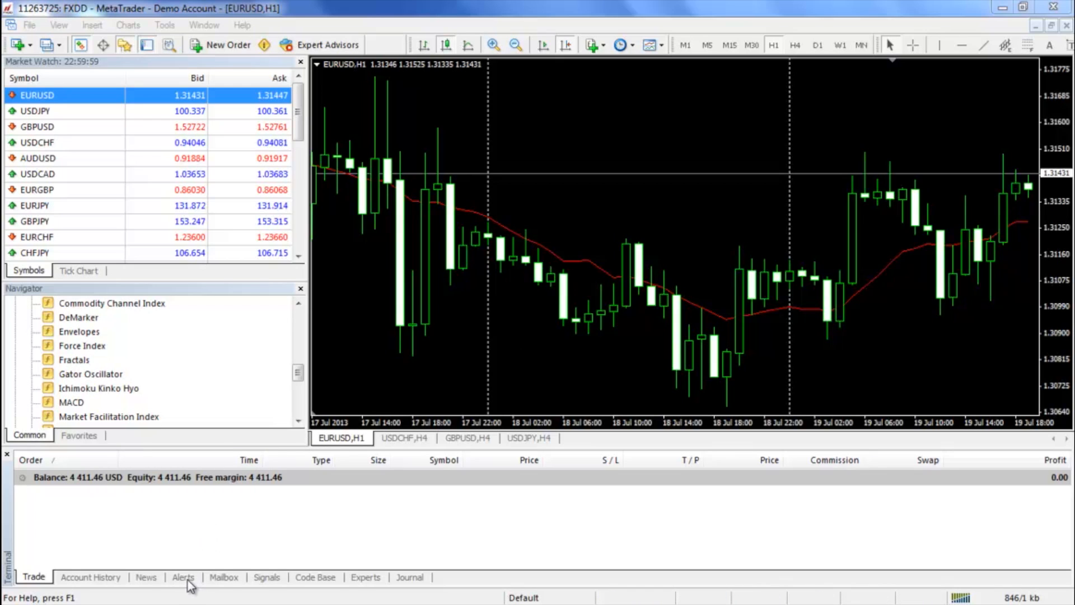
# Start creating a new price alert from the Terminal's Alerts tab
pyautogui.click(183, 576)
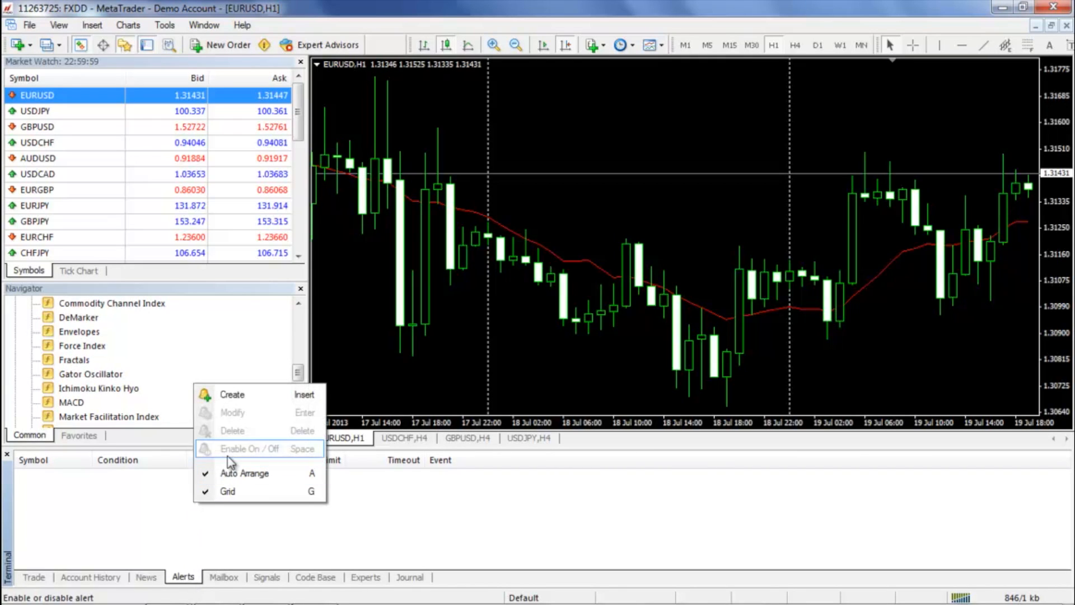
pyautogui.click(232, 394)
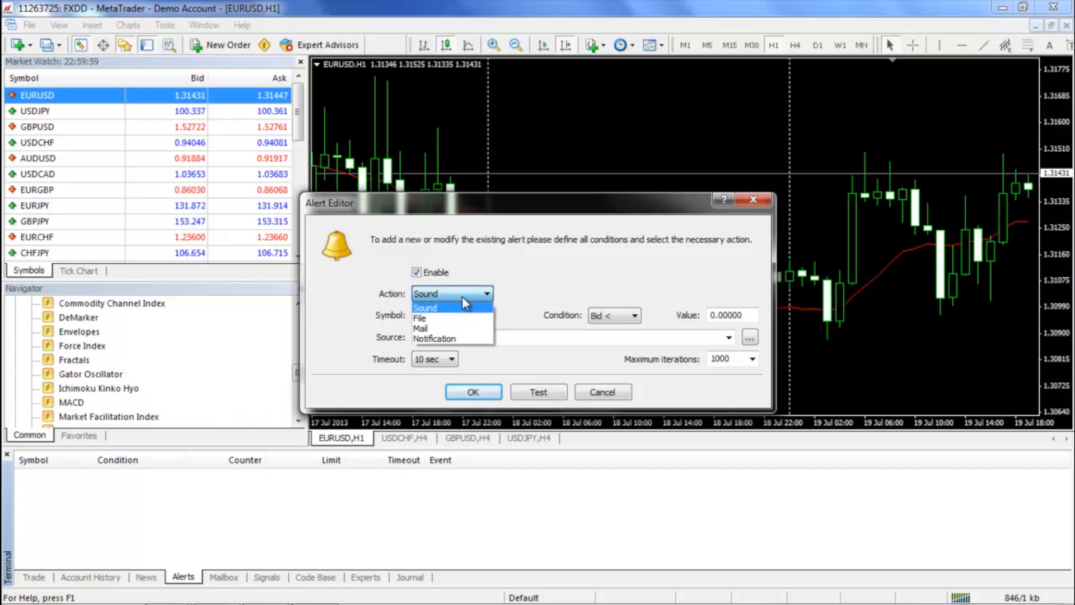
# Give the EURUSD alert the Sound action with the default alert sound as its source
pyautogui.click(445, 307)
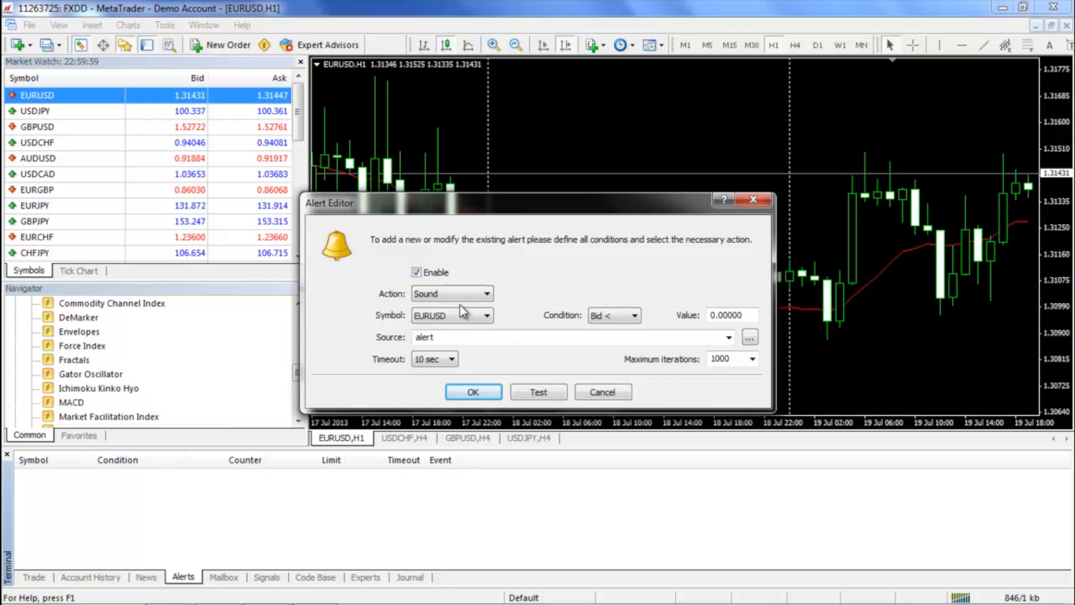
pyautogui.click(597, 337)
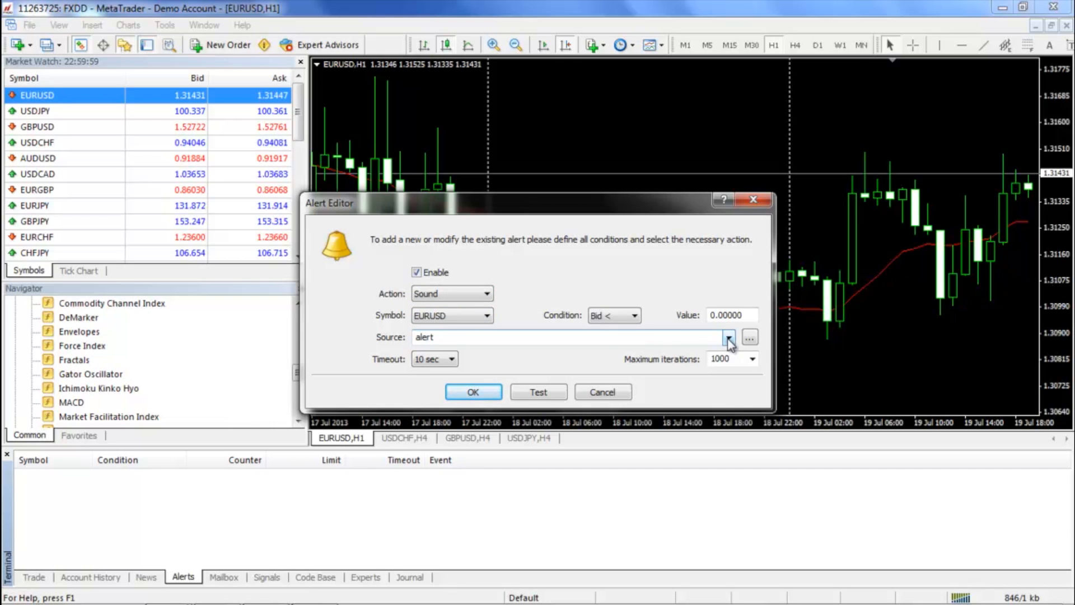
pyautogui.click(727, 337)
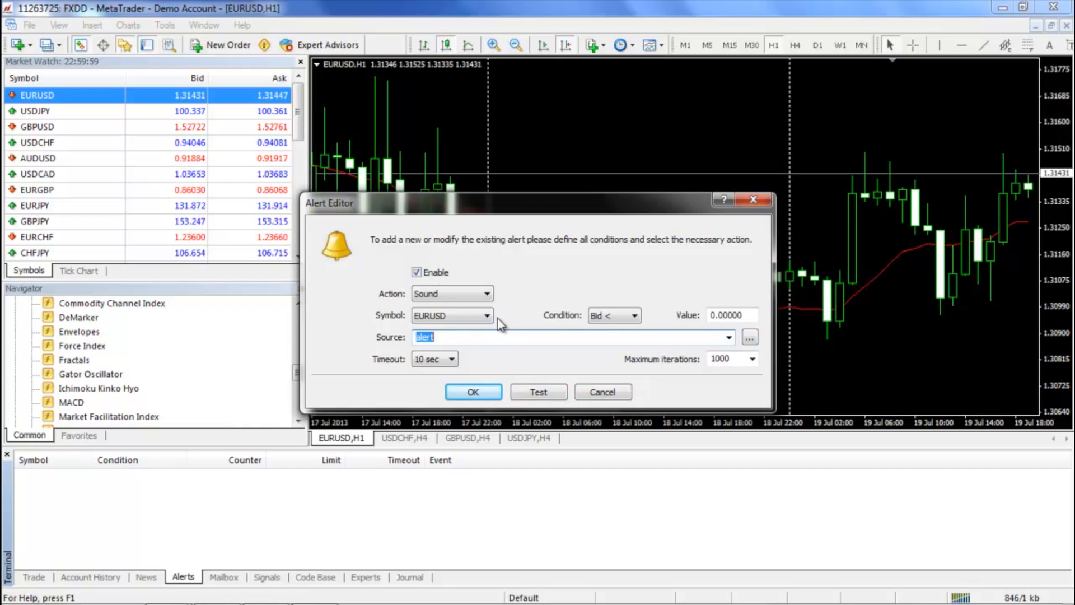
pyautogui.click(487, 316)
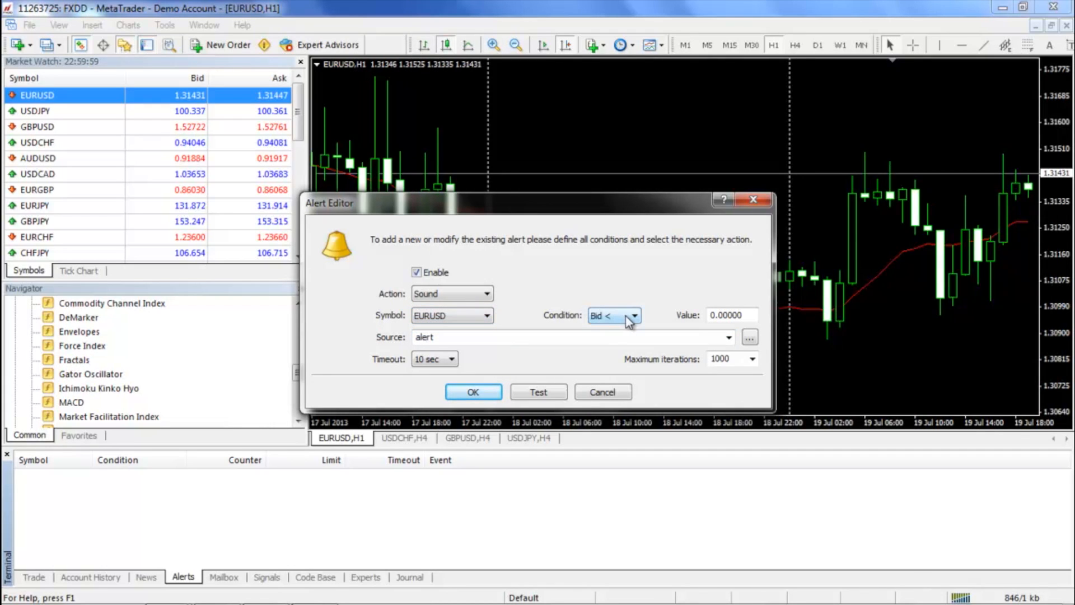
pyautogui.click(630, 315)
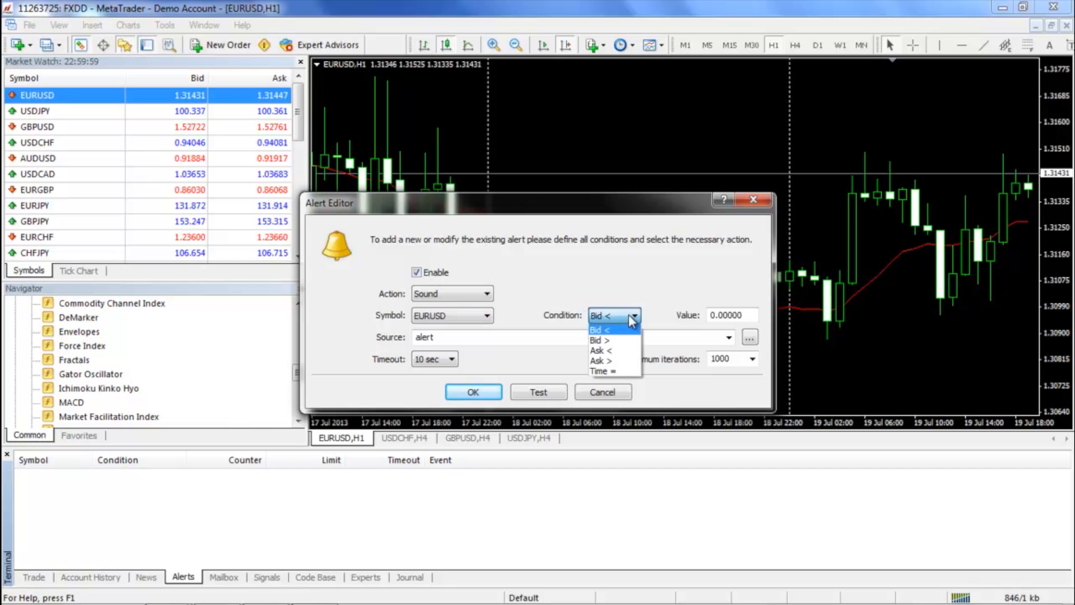
pyautogui.moveTo(627, 322)
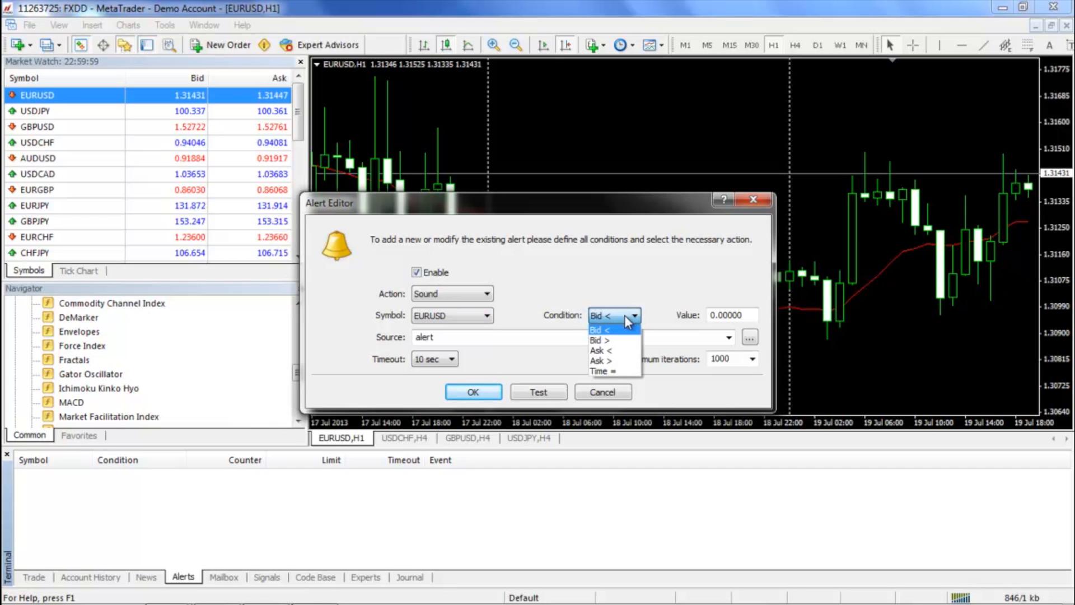
pyautogui.moveTo(610, 341)
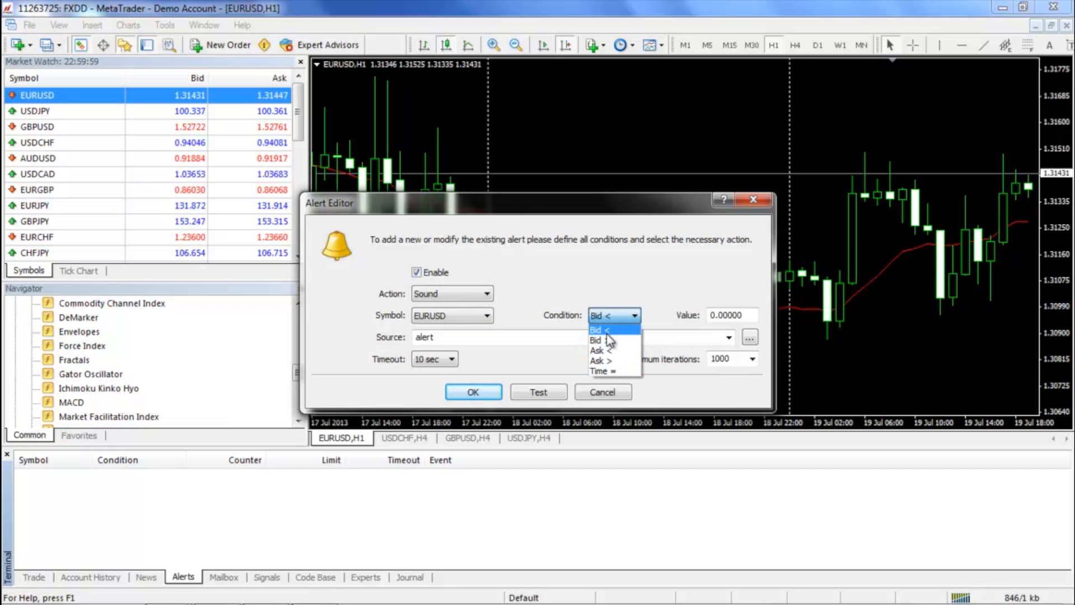
pyautogui.moveTo(609, 361)
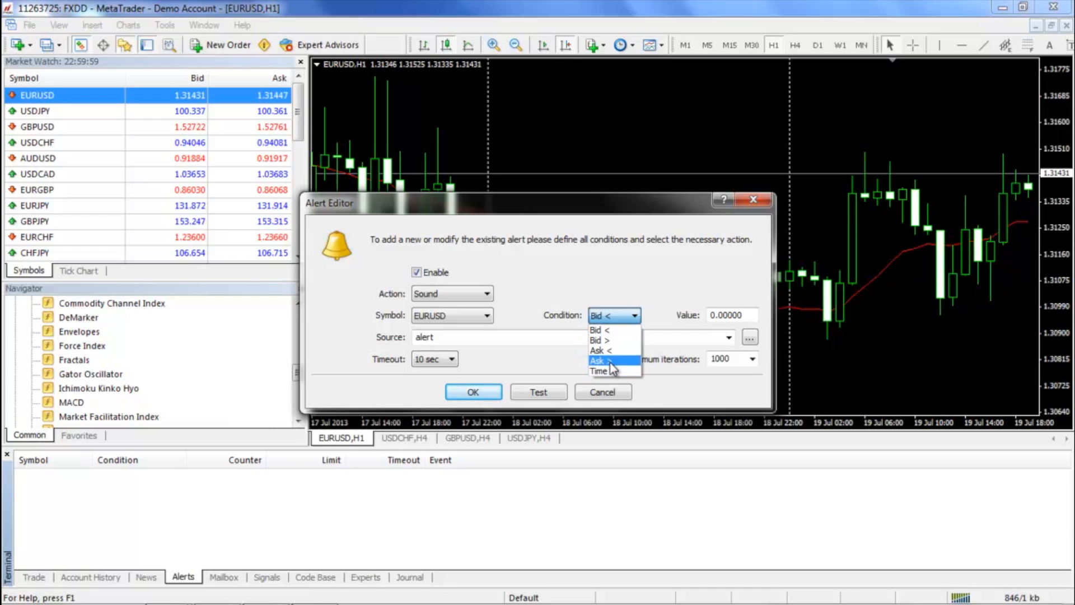
pyautogui.moveTo(613, 333)
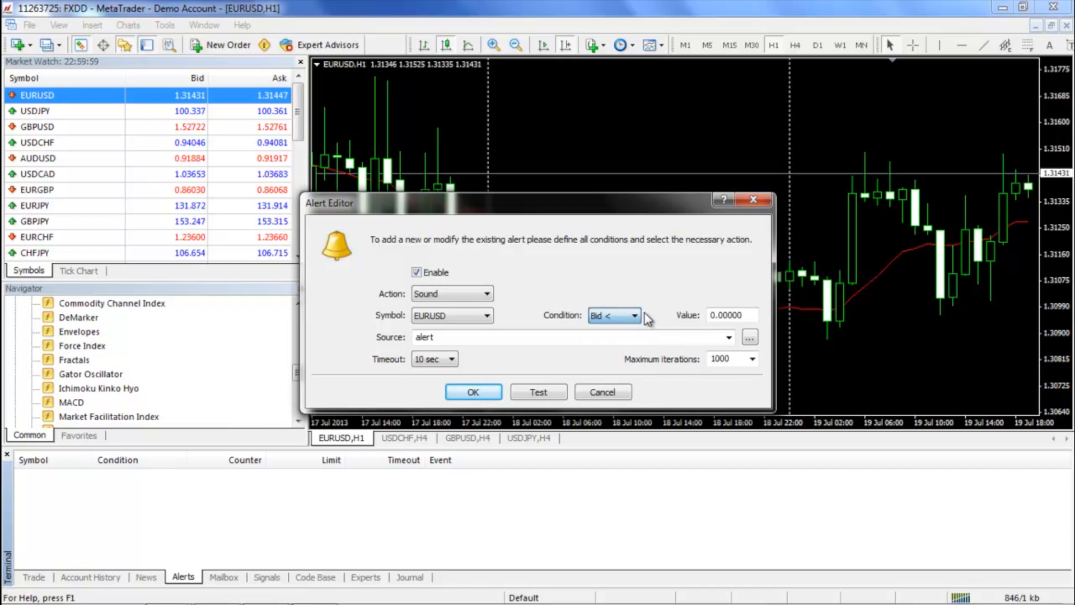
pyautogui.click(730, 315)
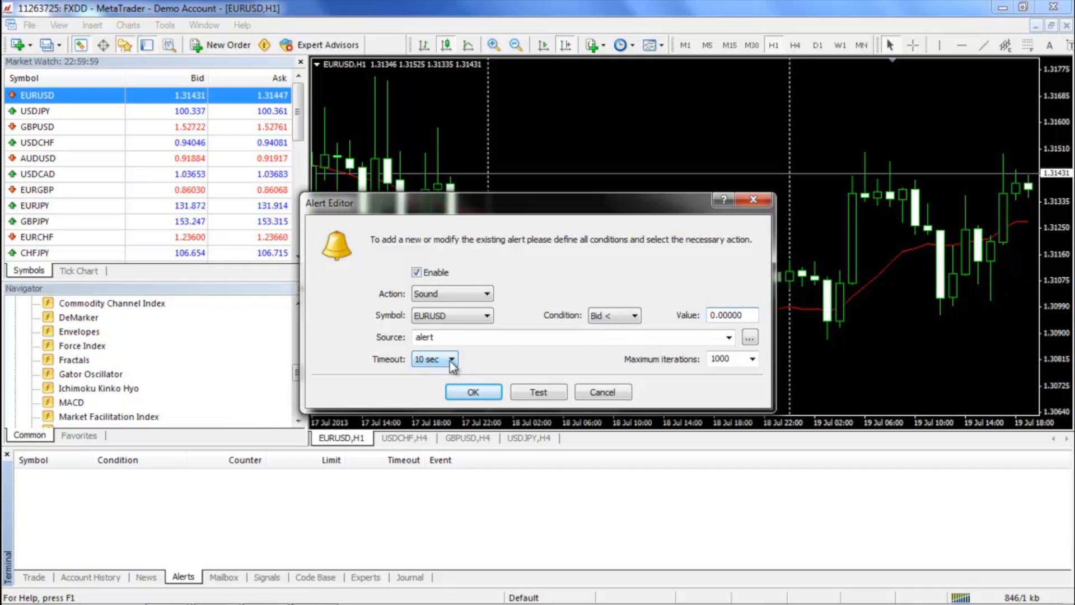
pyautogui.click(454, 358)
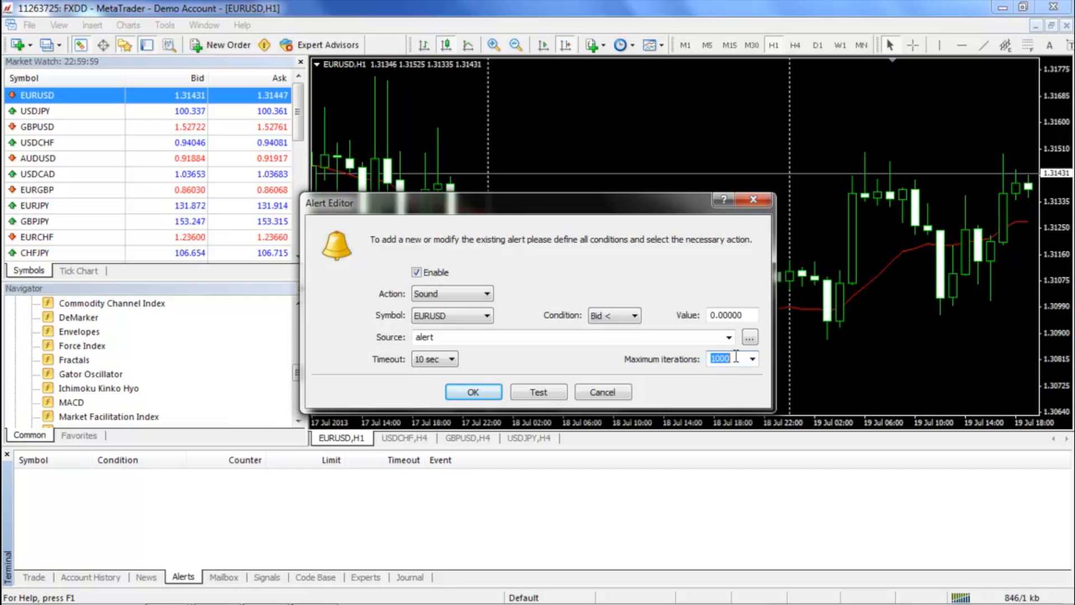
pyautogui.click(752, 358)
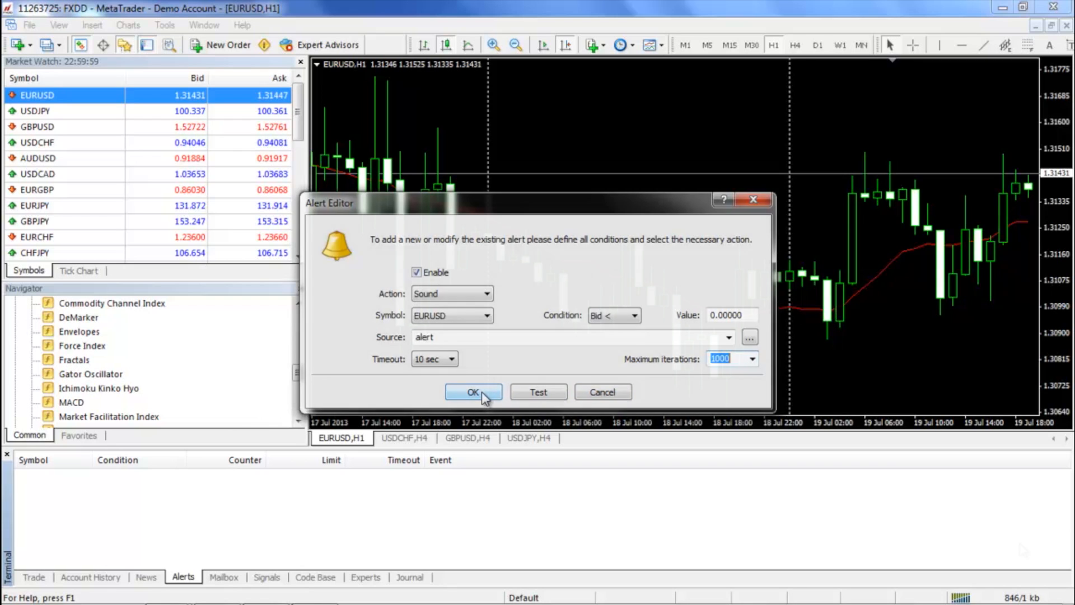
# Save the EURUSD sound alert and go to the program Options via Tools
pyautogui.click(473, 392)
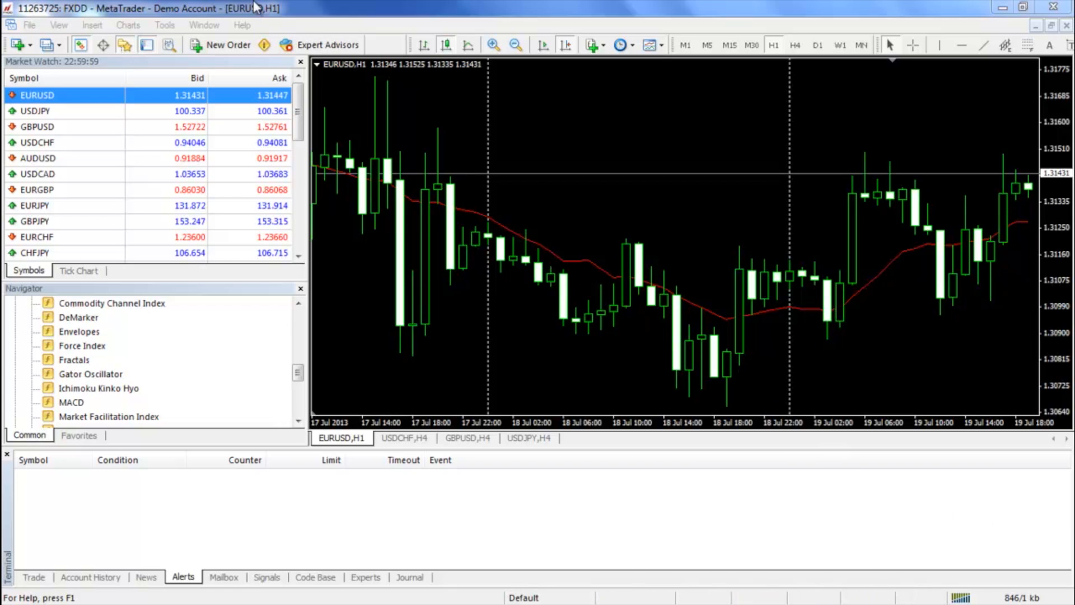
pyautogui.click(164, 25)
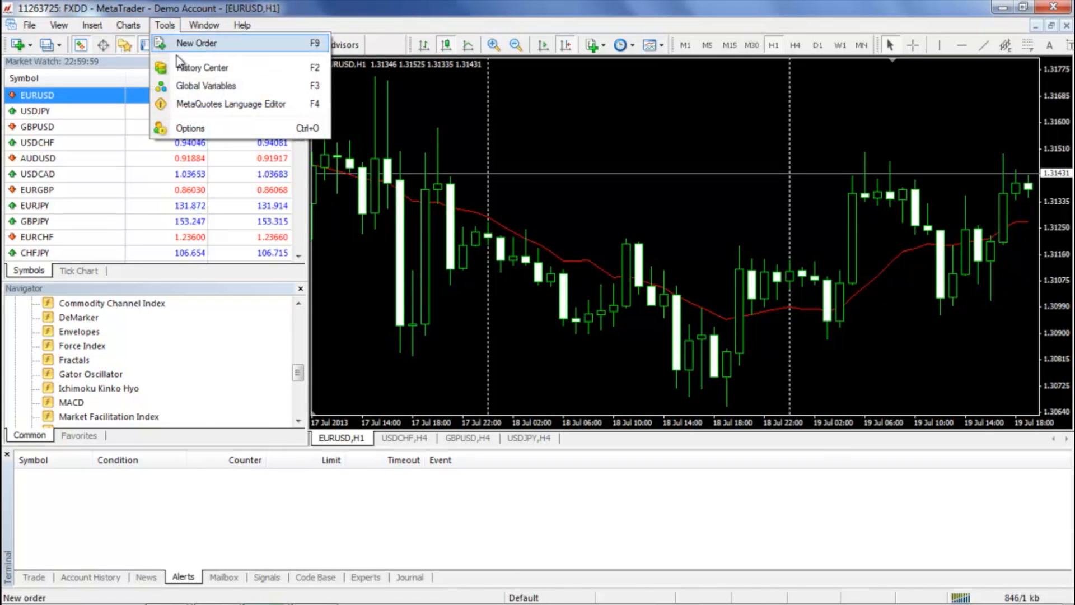
pyautogui.click(190, 127)
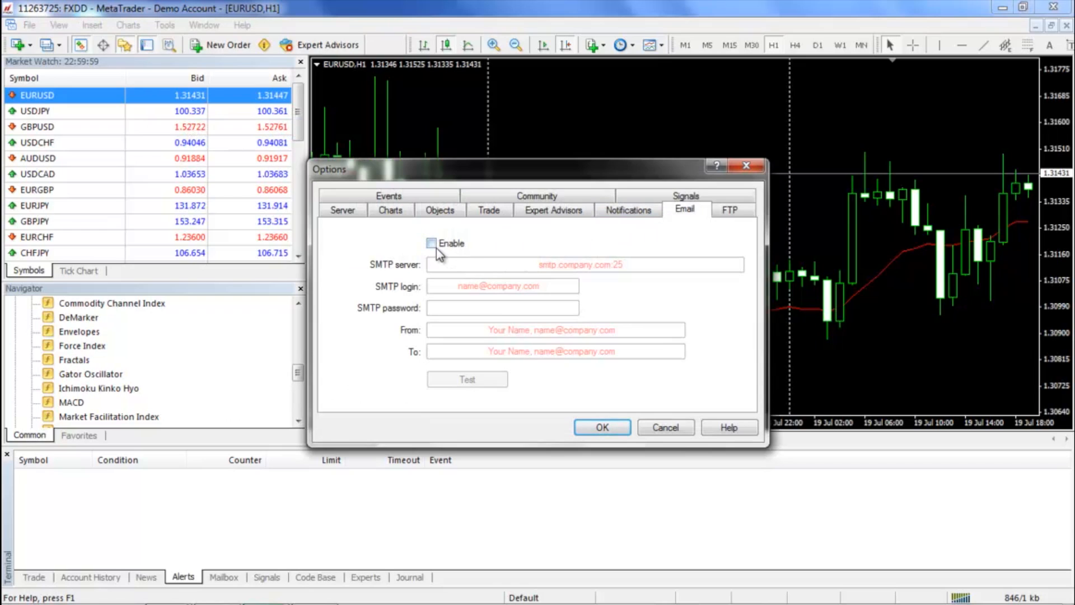
# Enable sending email from the terminal on the Email tab
pyautogui.click(431, 243)
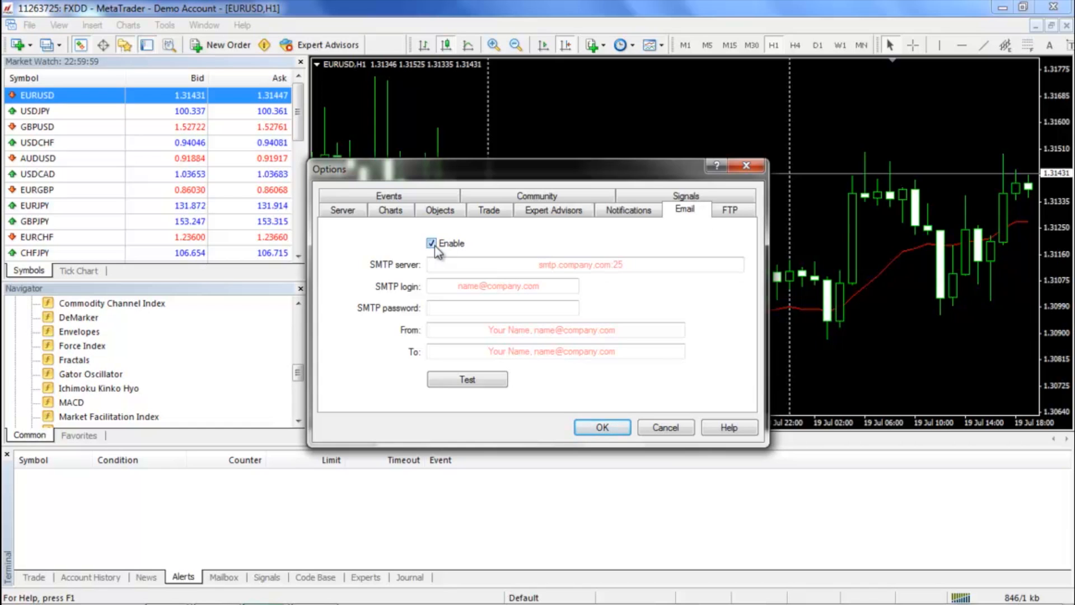
pyautogui.moveTo(414, 273)
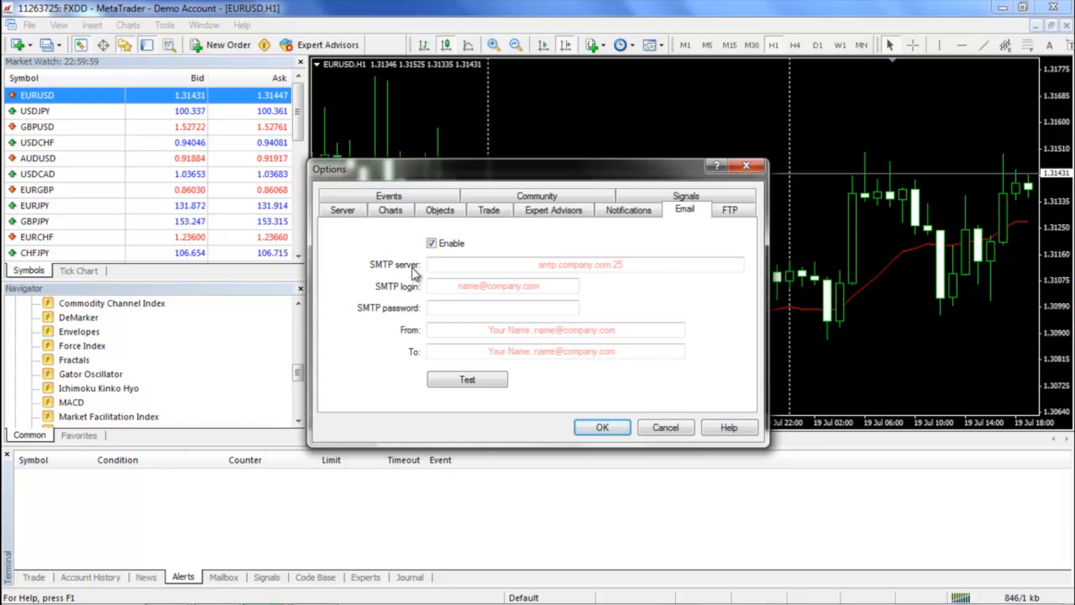
pyautogui.moveTo(407, 275)
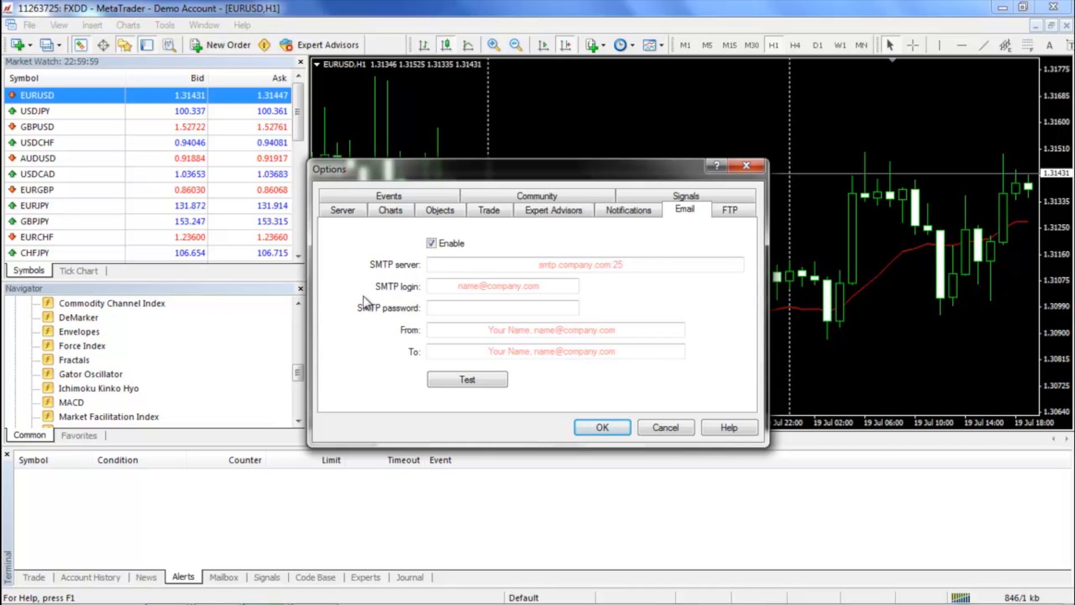
pyautogui.moveTo(394, 297)
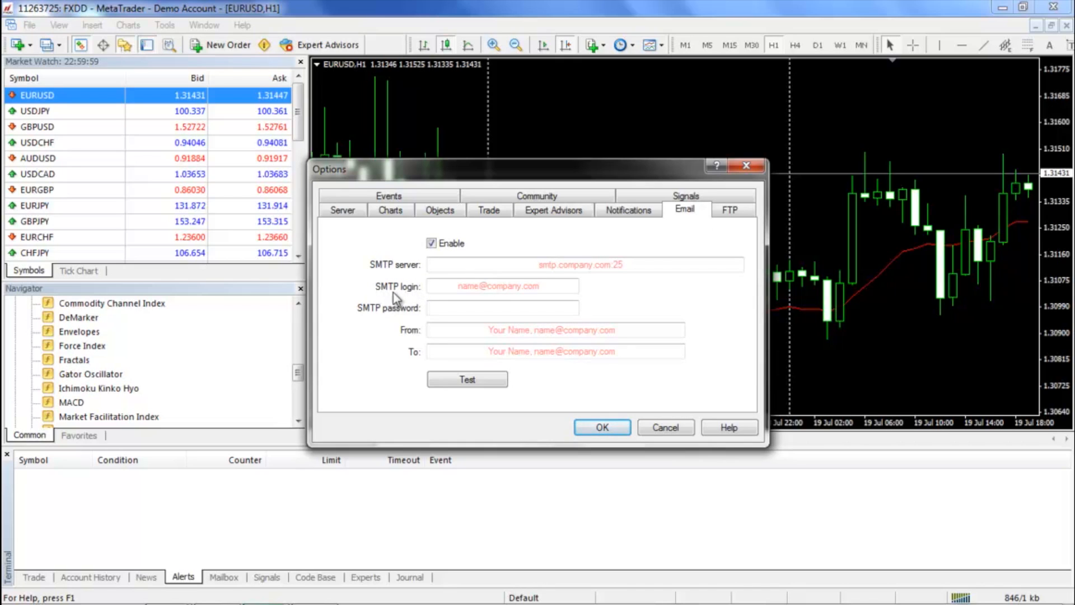
pyautogui.moveTo(368, 322)
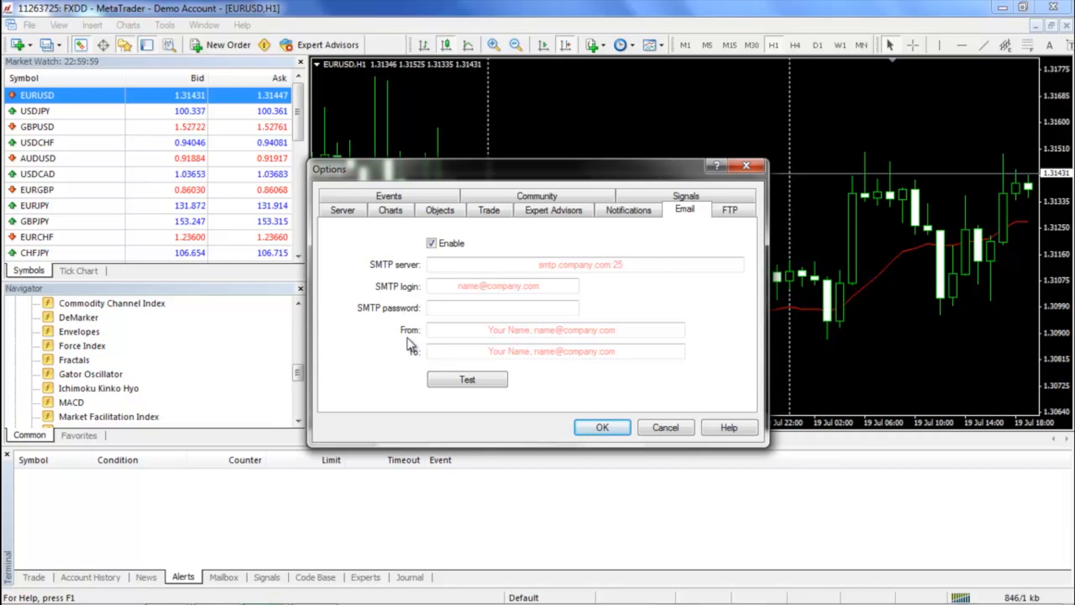
pyautogui.moveTo(413, 365)
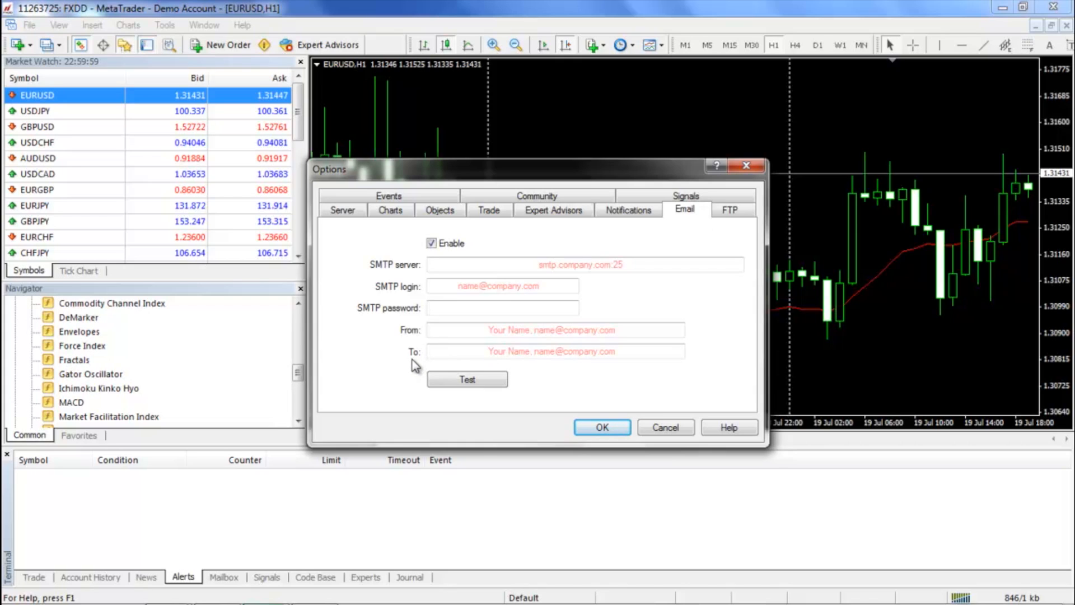
pyautogui.moveTo(417, 365)
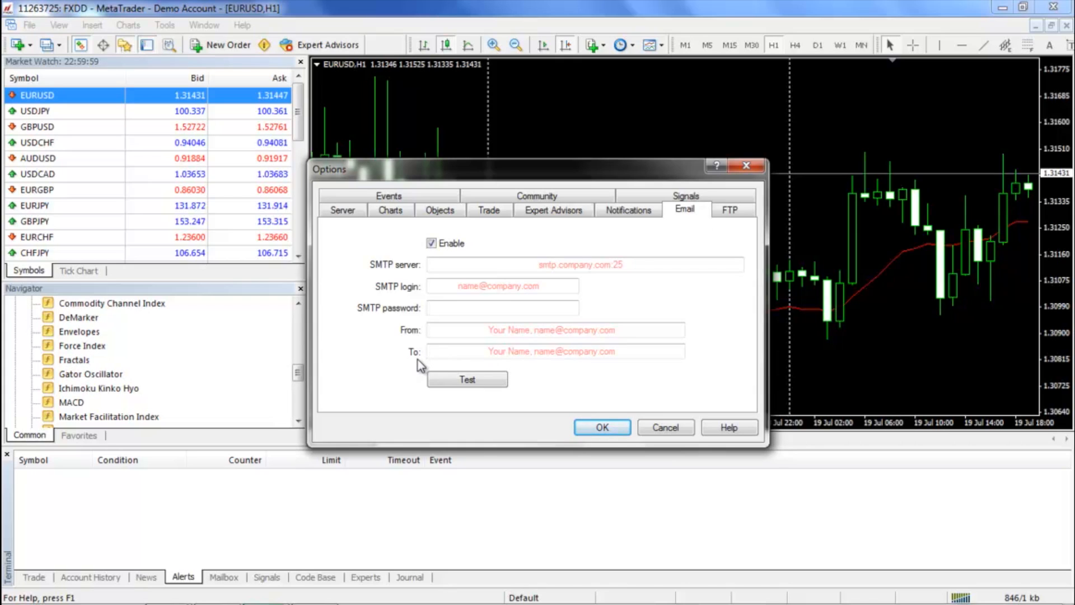
pyautogui.moveTo(418, 364)
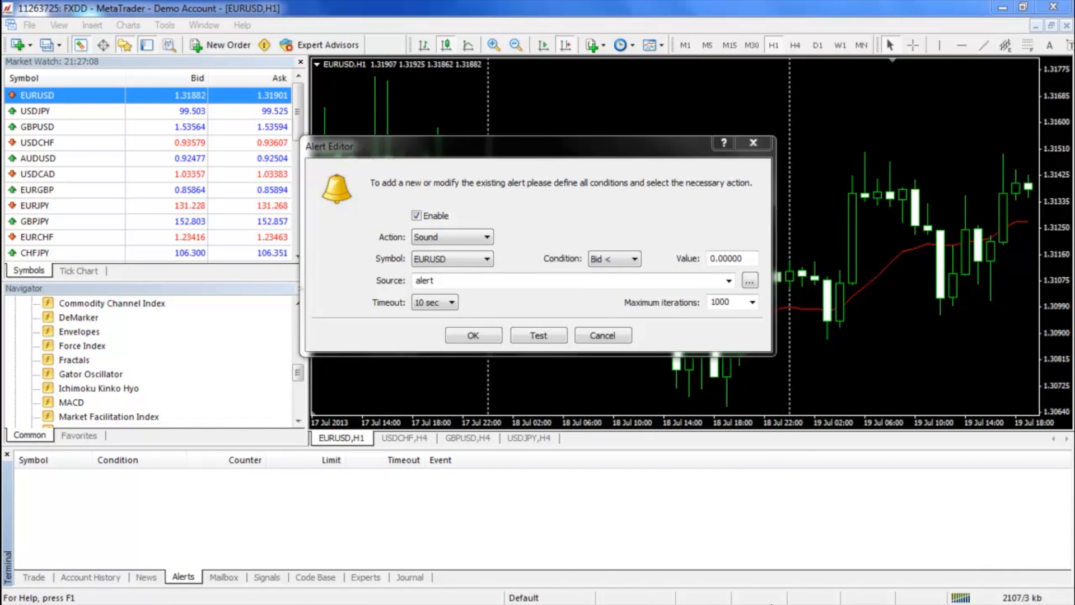
# Change the alert's action from Sound to Mail
pyautogui.click(487, 236)
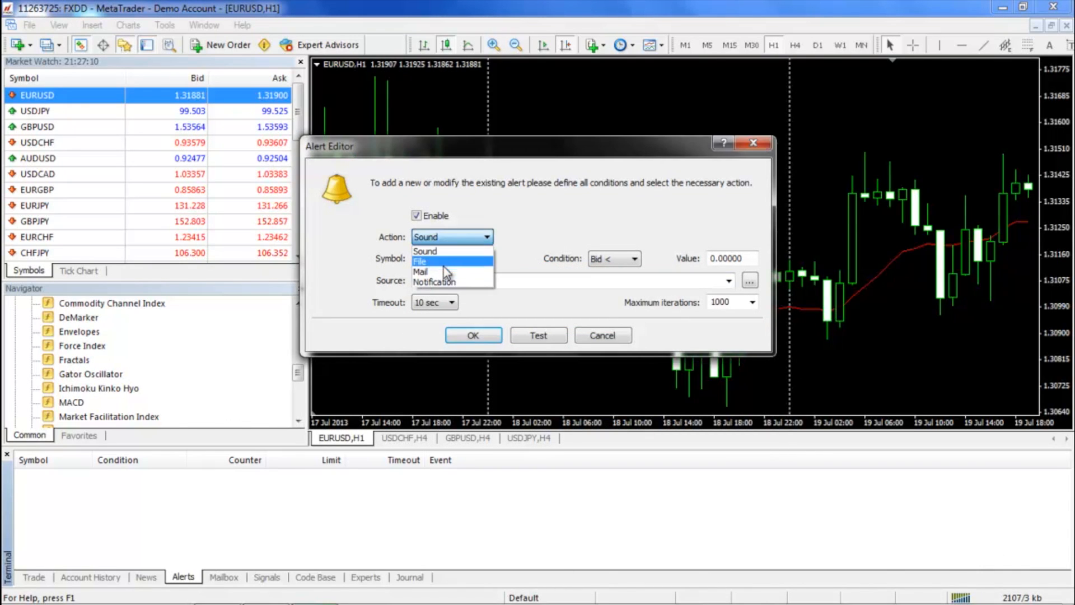
pyautogui.click(419, 271)
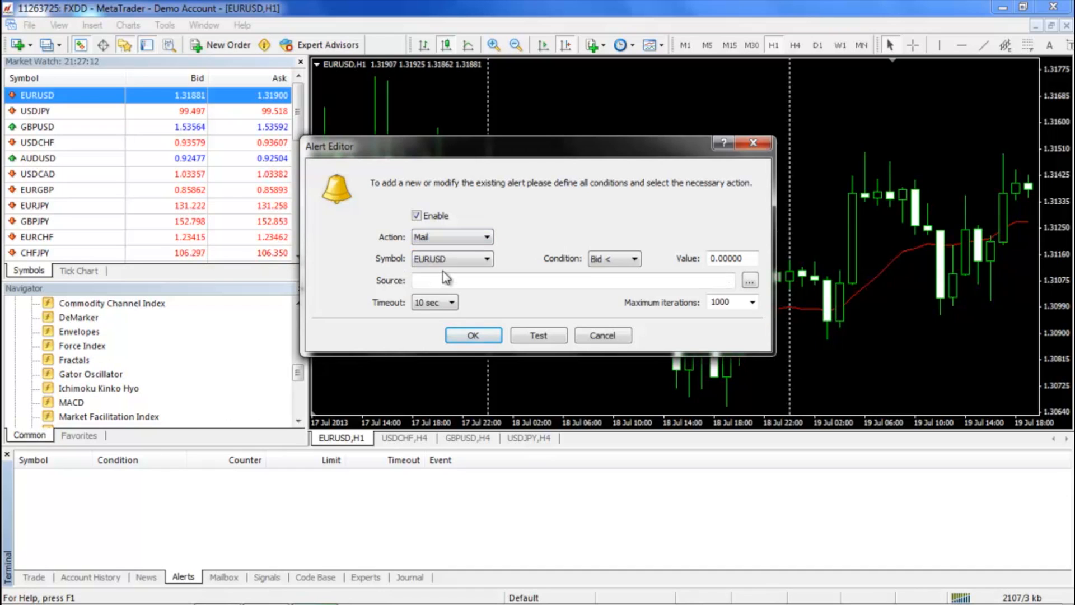